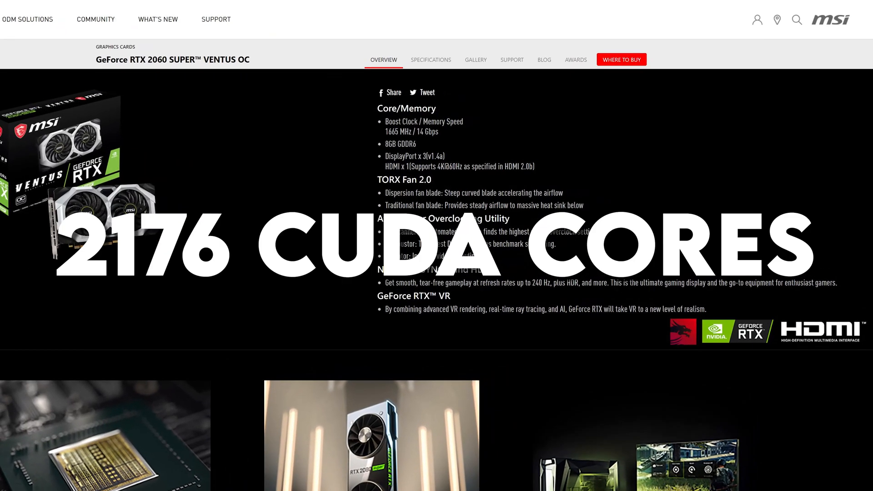
Launch Adobe Premiere Pro 2022 from the Dock
scroll("down", 3)
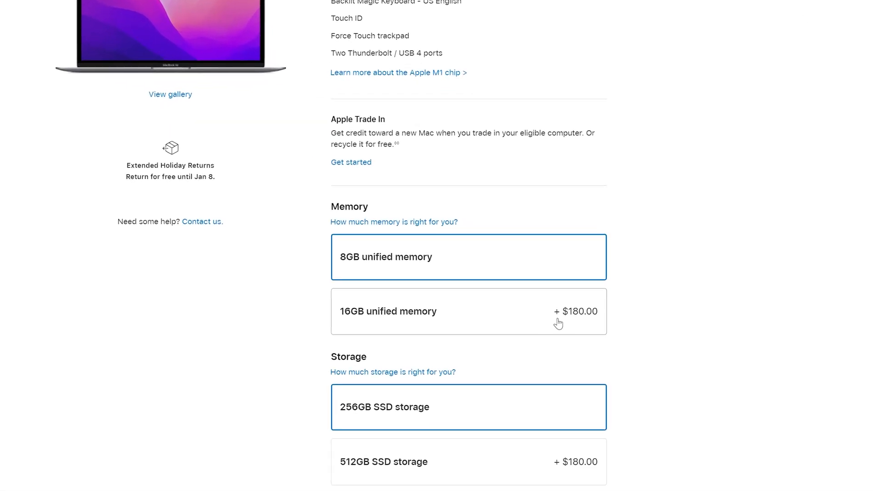
scroll("down", 3)
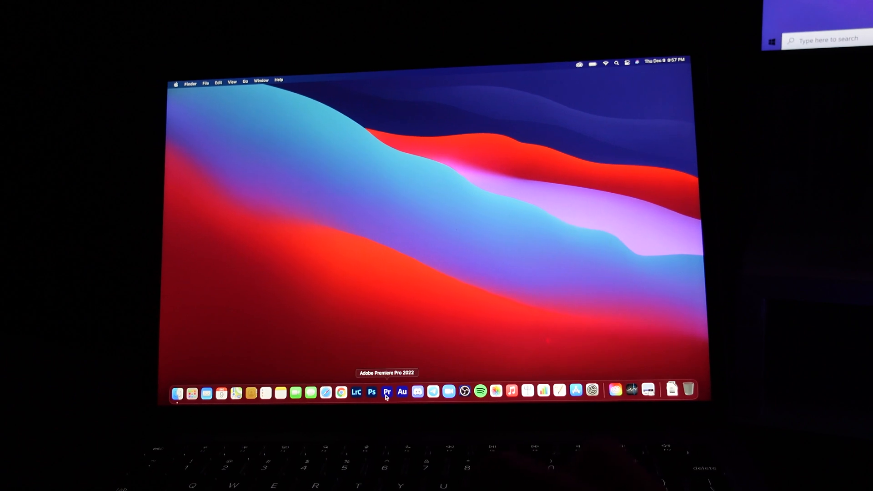
left_click(387, 392)
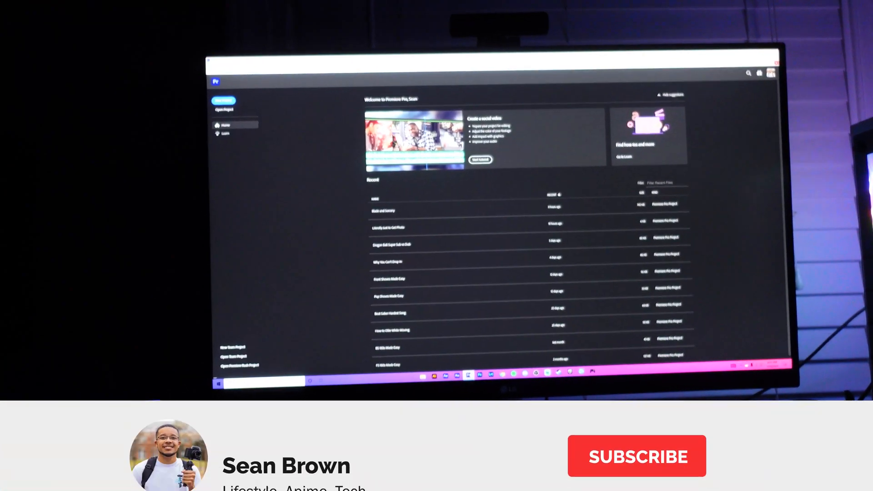
left_click(637, 456)
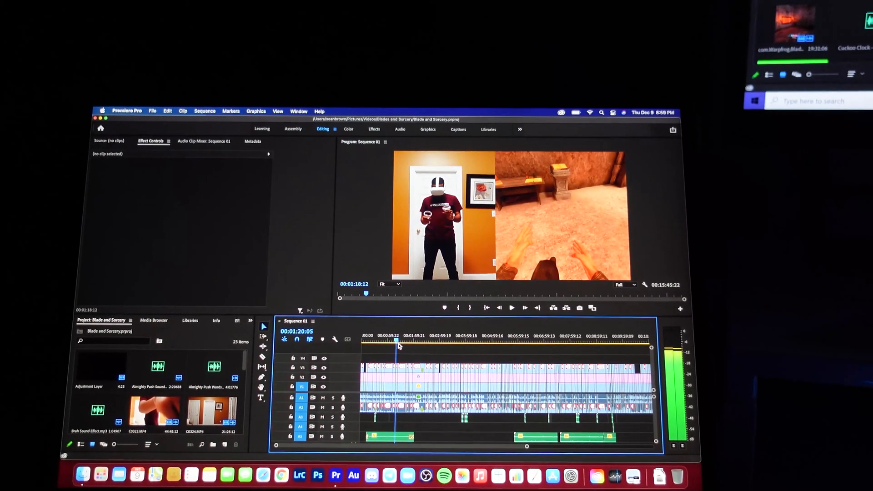
Move the Sequence 01 playhead to another point in the Blade and Sorcery footage
left_click(450, 340)
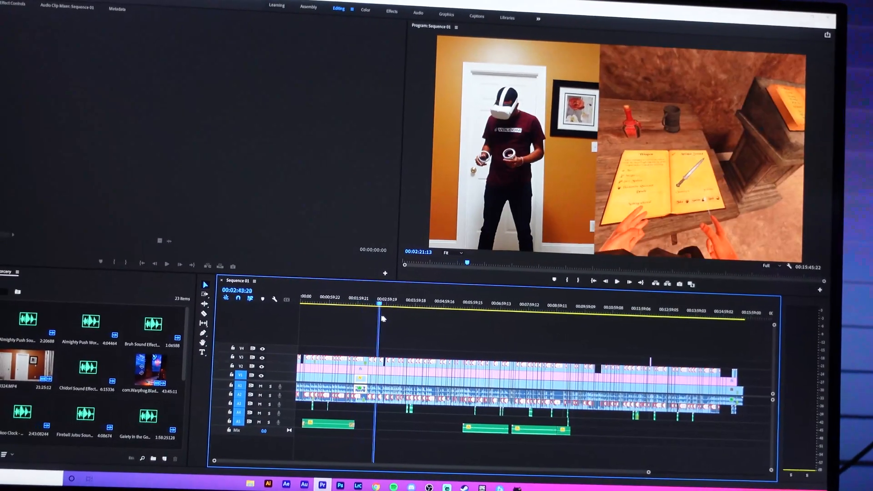
Jump the playhead forward to the arena fight footage around 4:34
left_click(454, 307)
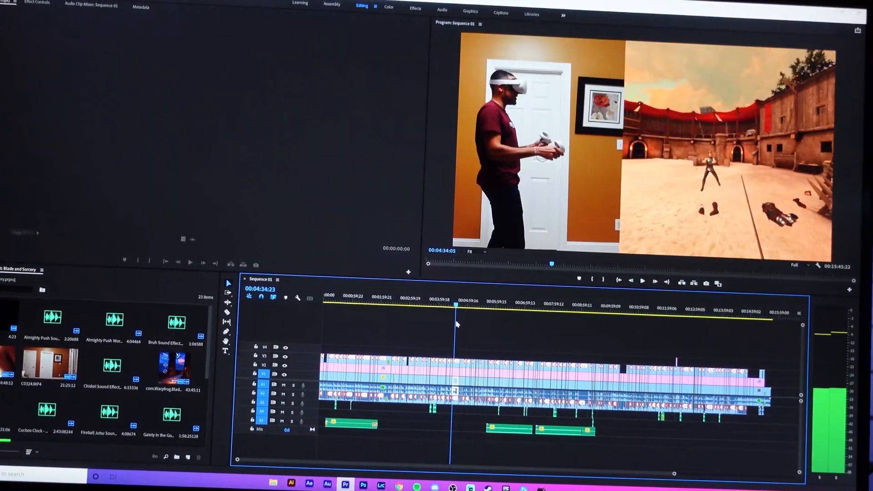